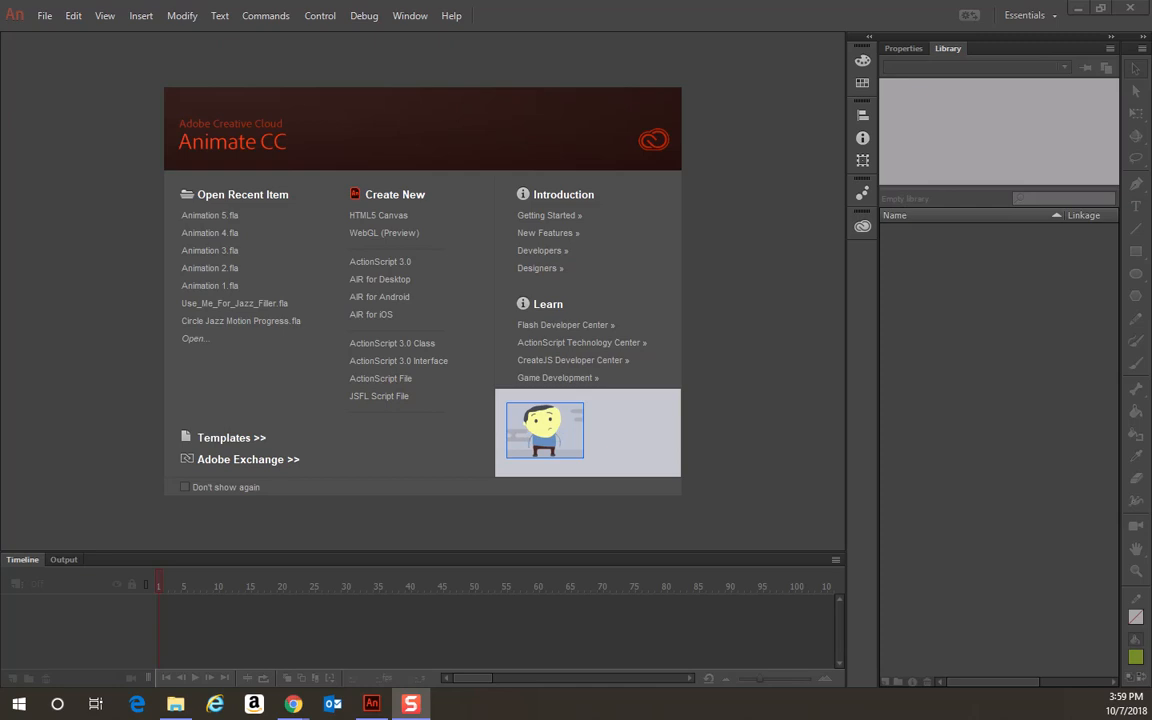
mouse_move(240, 310)
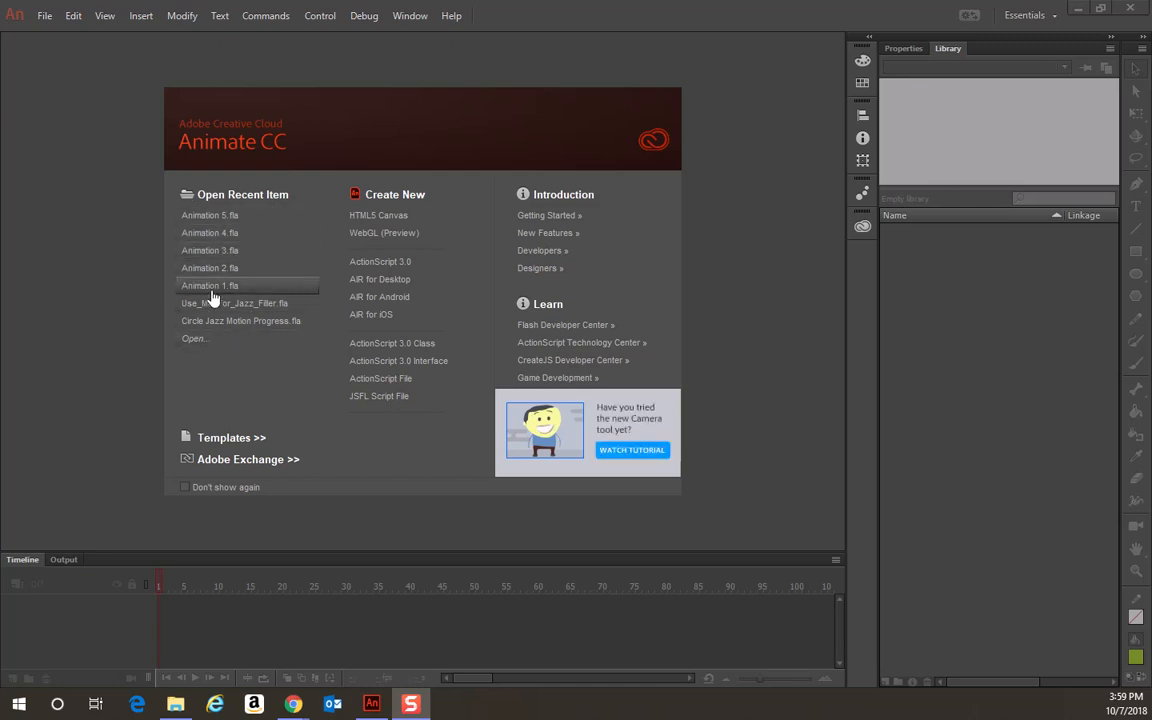
mouse_move(398, 272)
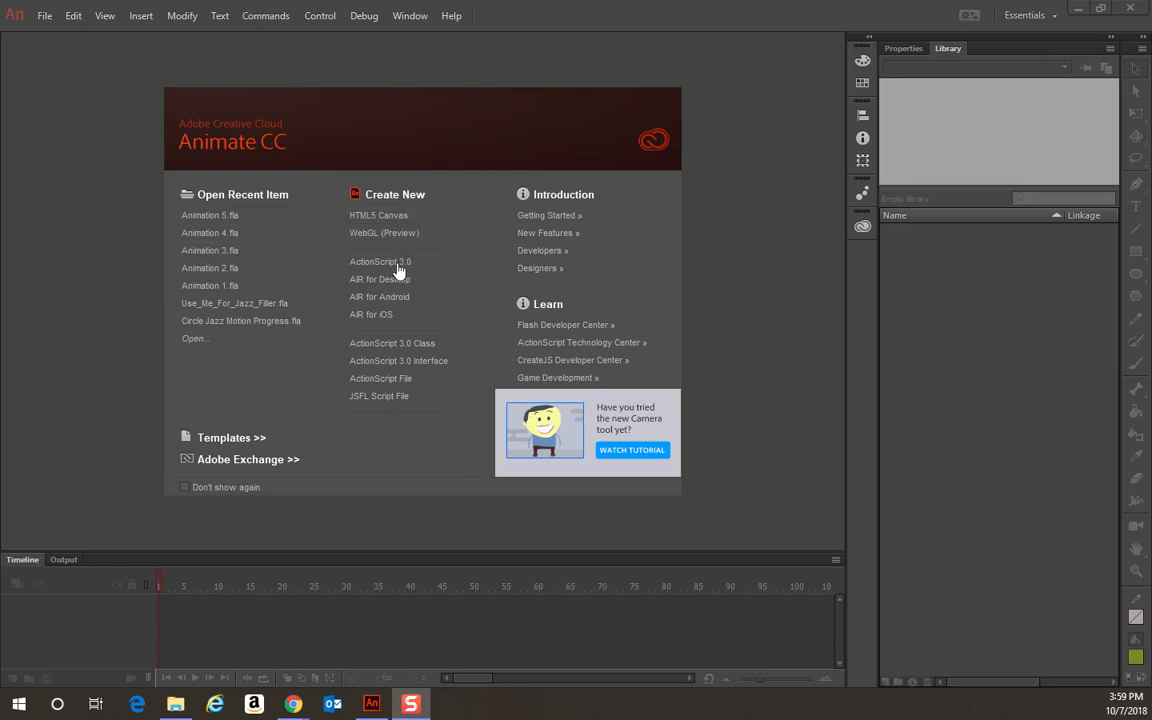
mouse_move(392, 328)
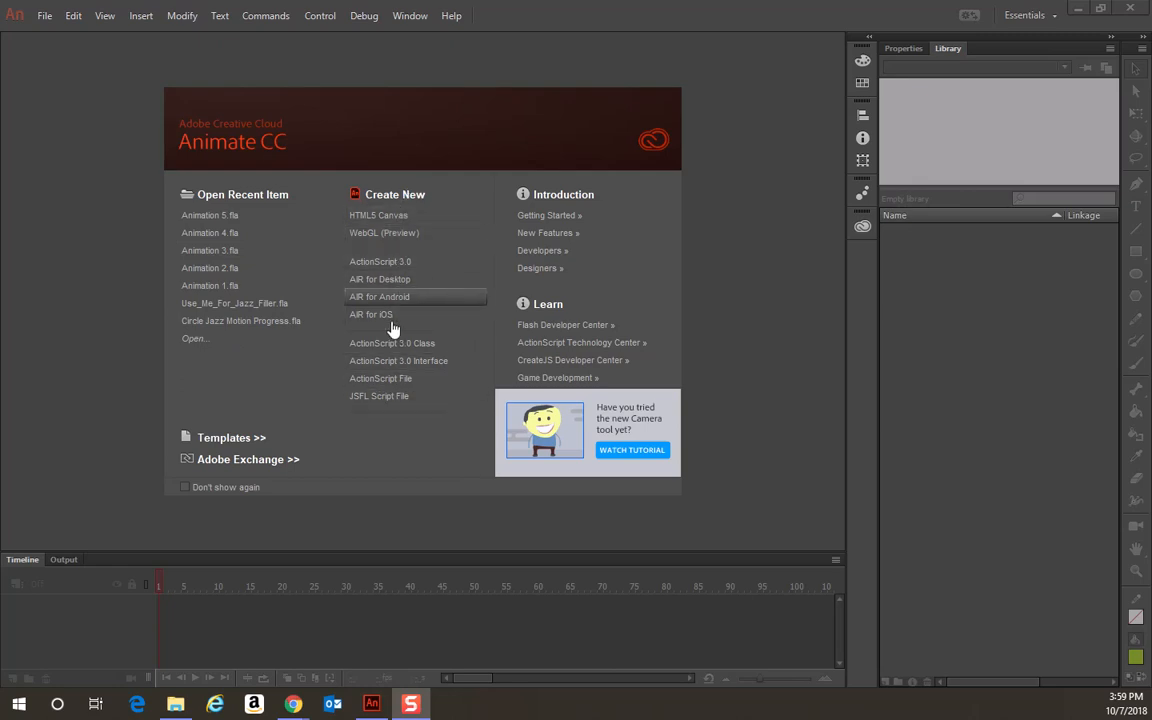
mouse_move(380, 378)
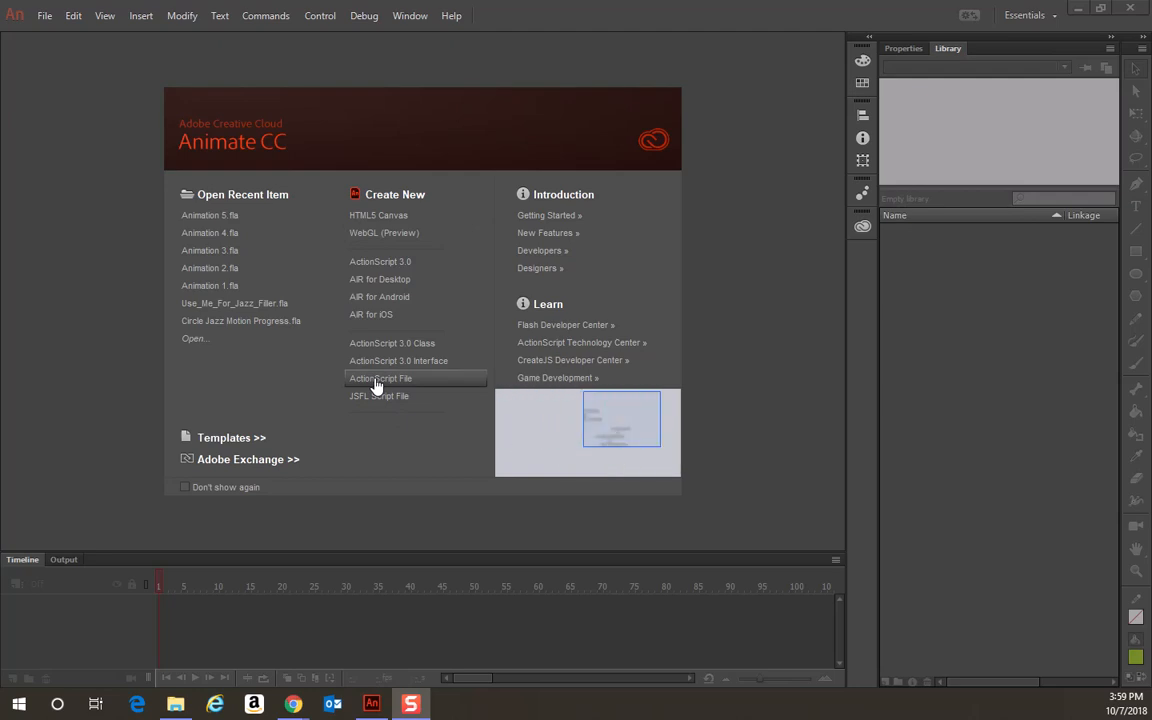
mouse_move(380, 260)
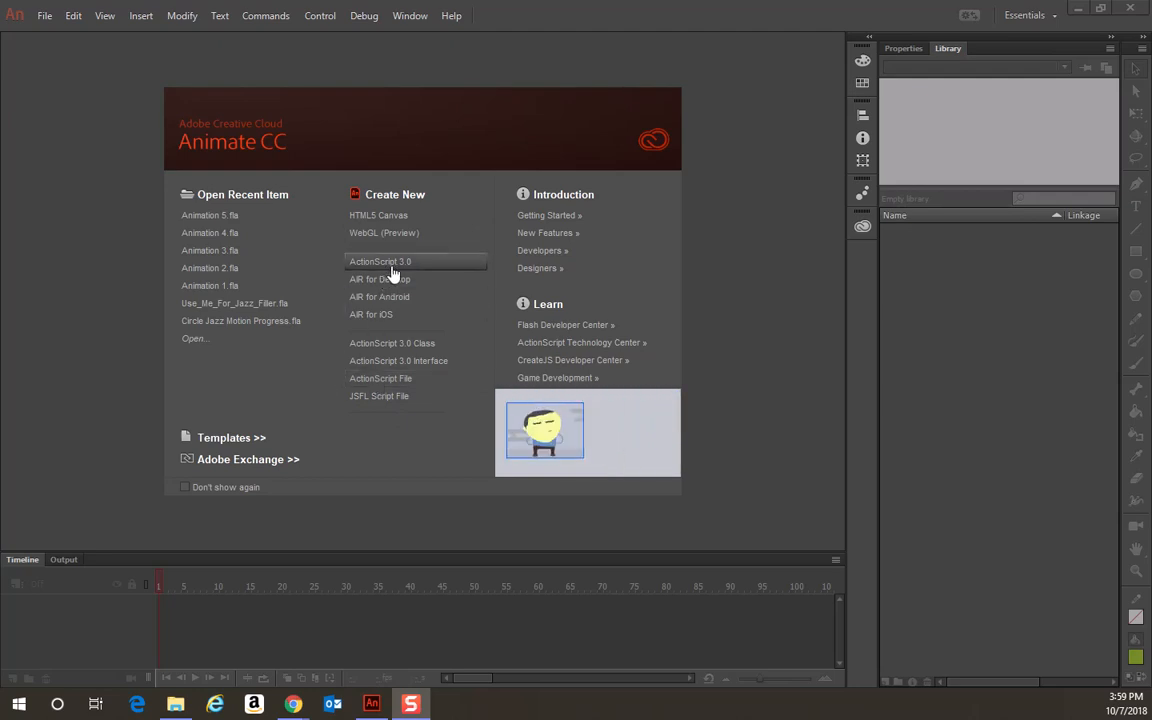
Create a new blank ActionScript 3.0 document from the start screen
left_click(380, 260)
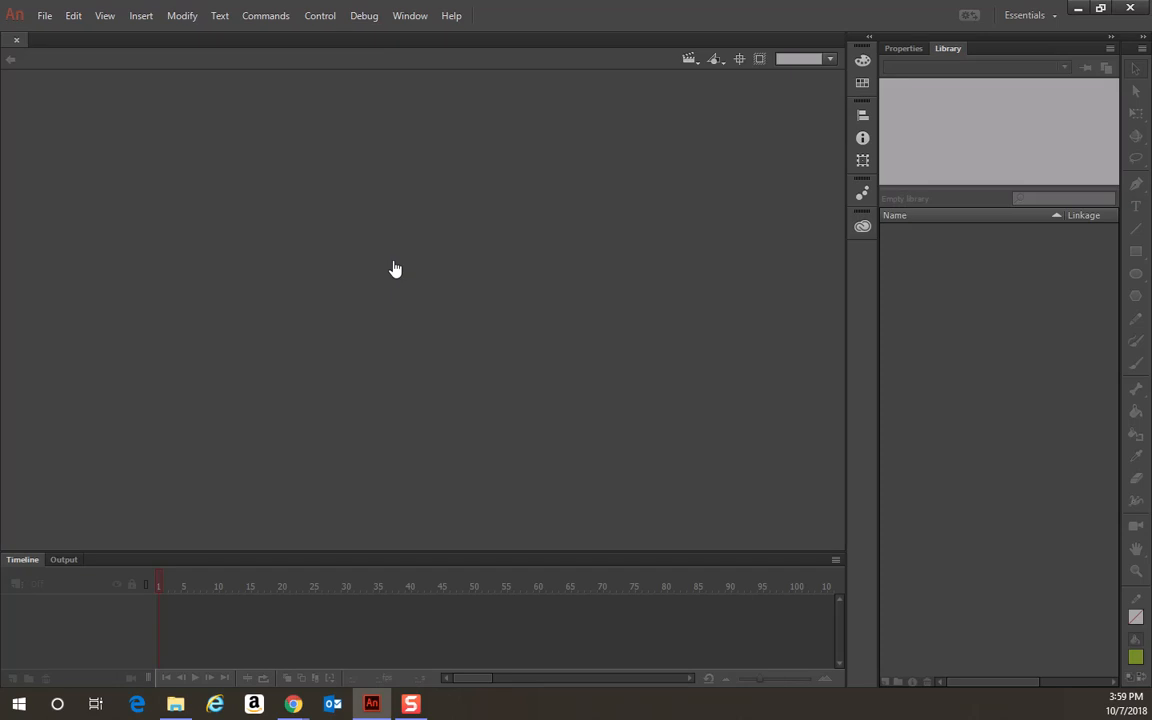
mouse_move(420, 284)
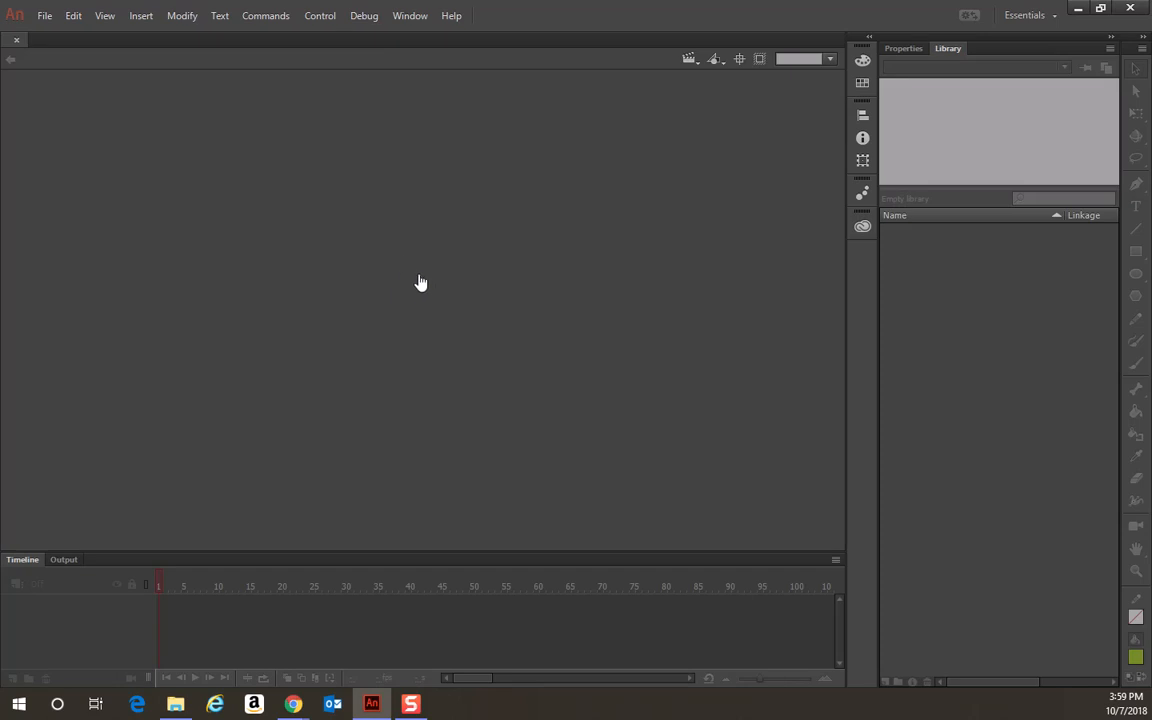
mouse_move(402, 308)
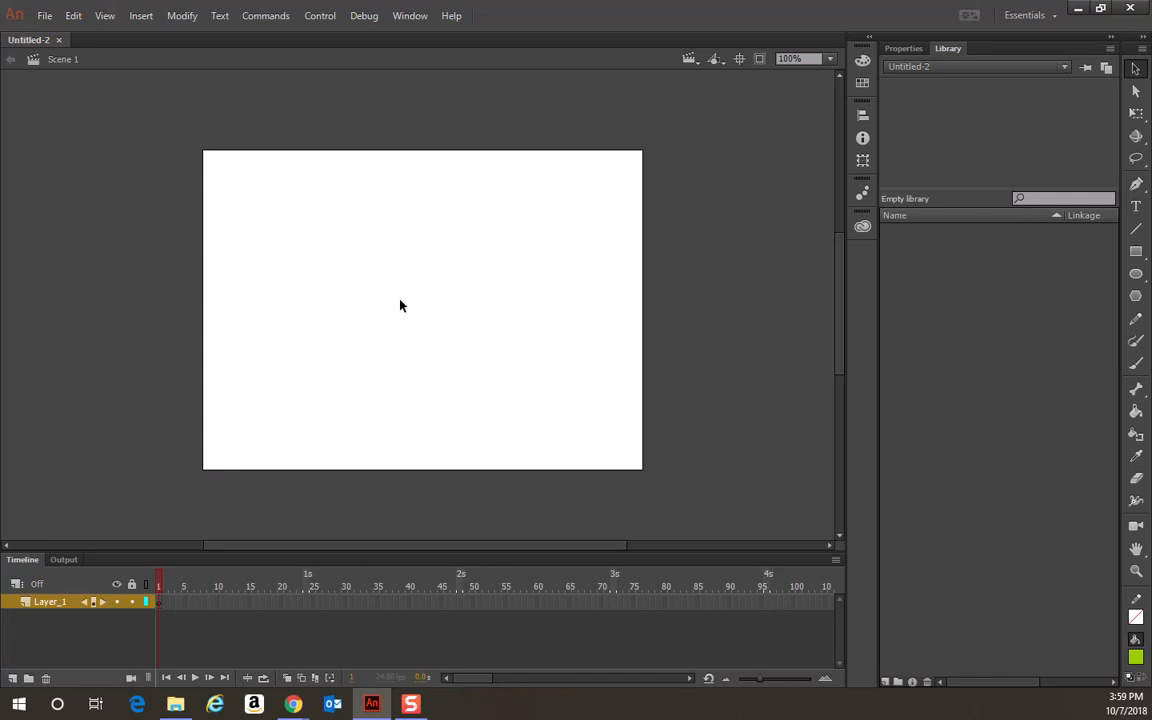
mouse_move(236, 162)
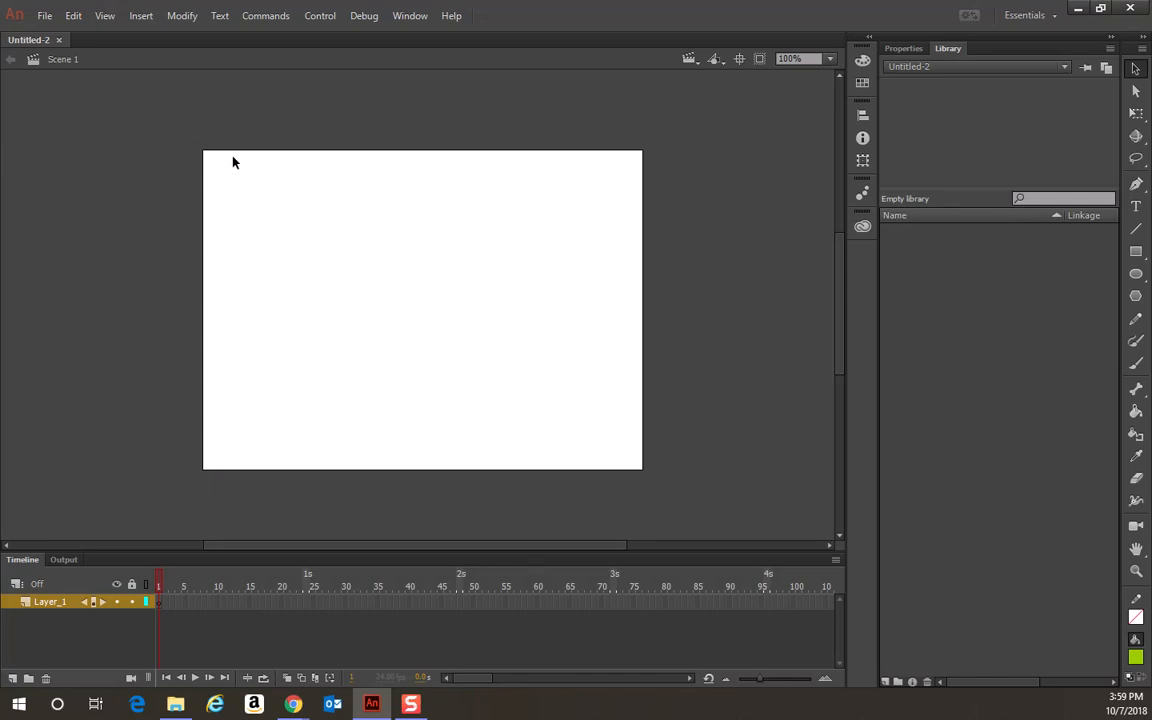
mouse_move(376, 106)
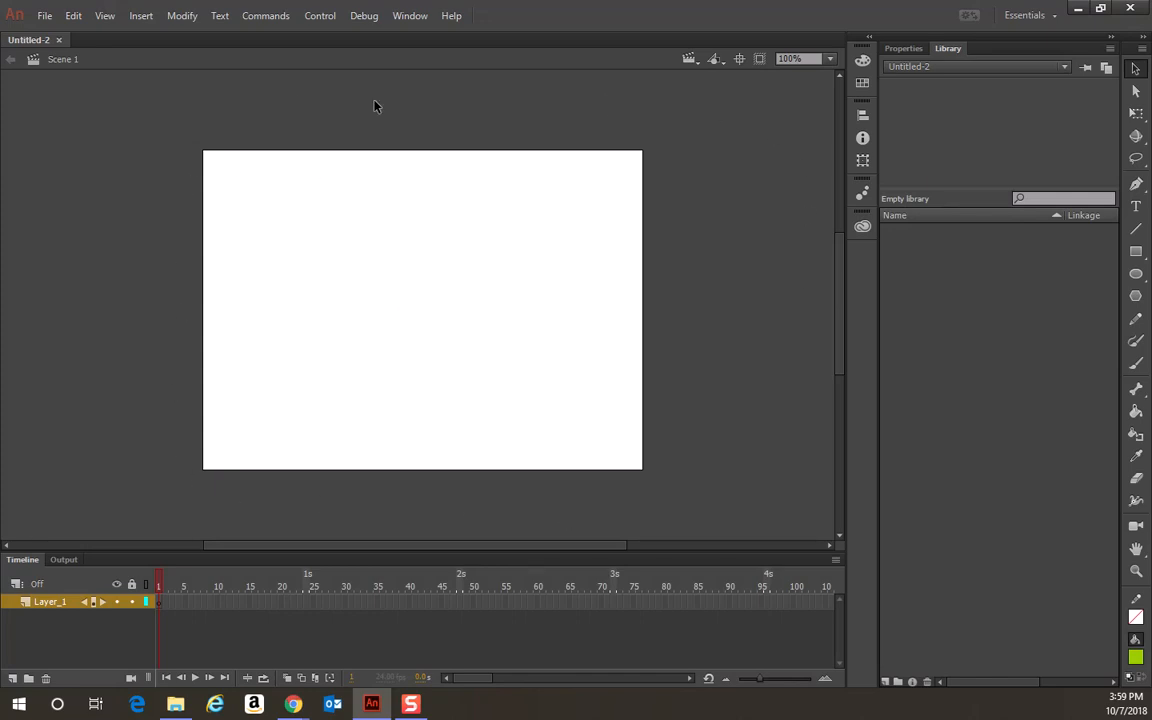
mouse_move(824, 256)
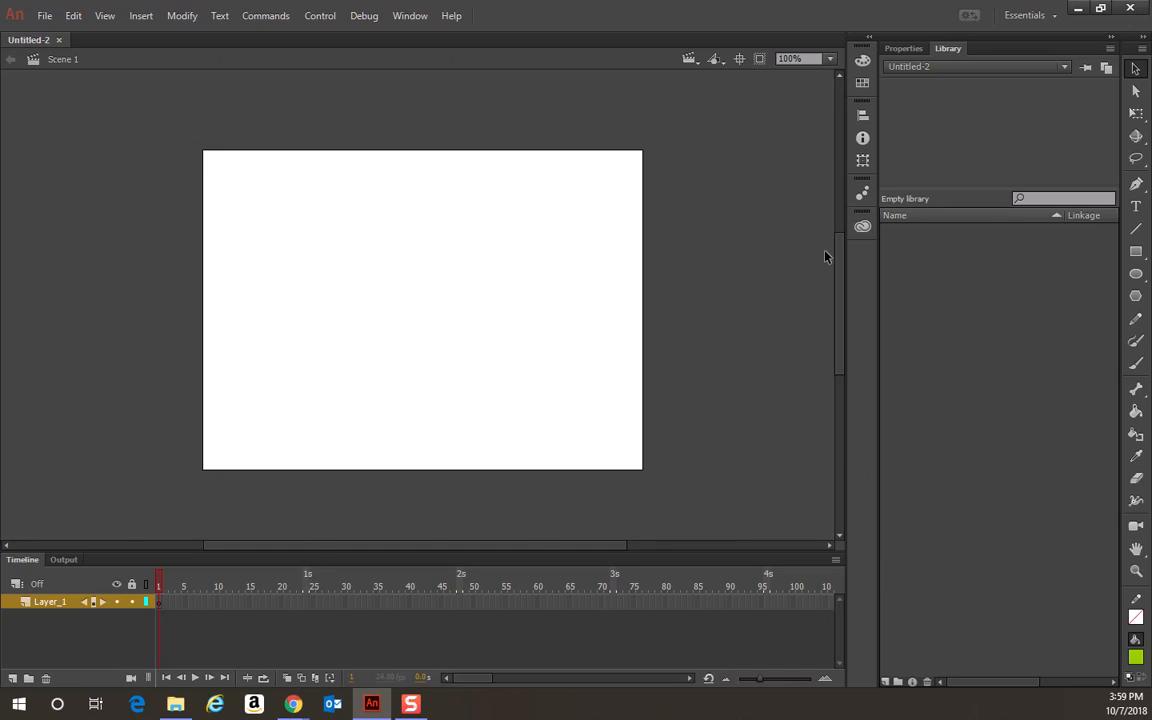
mouse_move(44, 136)
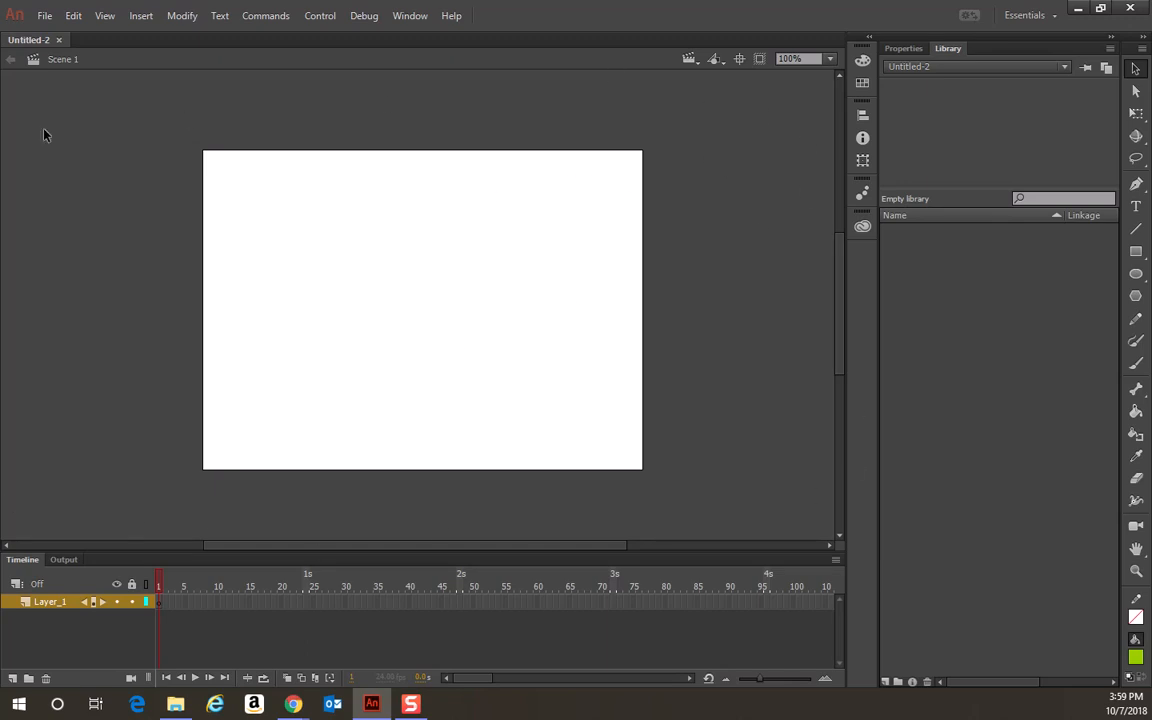
mouse_move(558, 256)
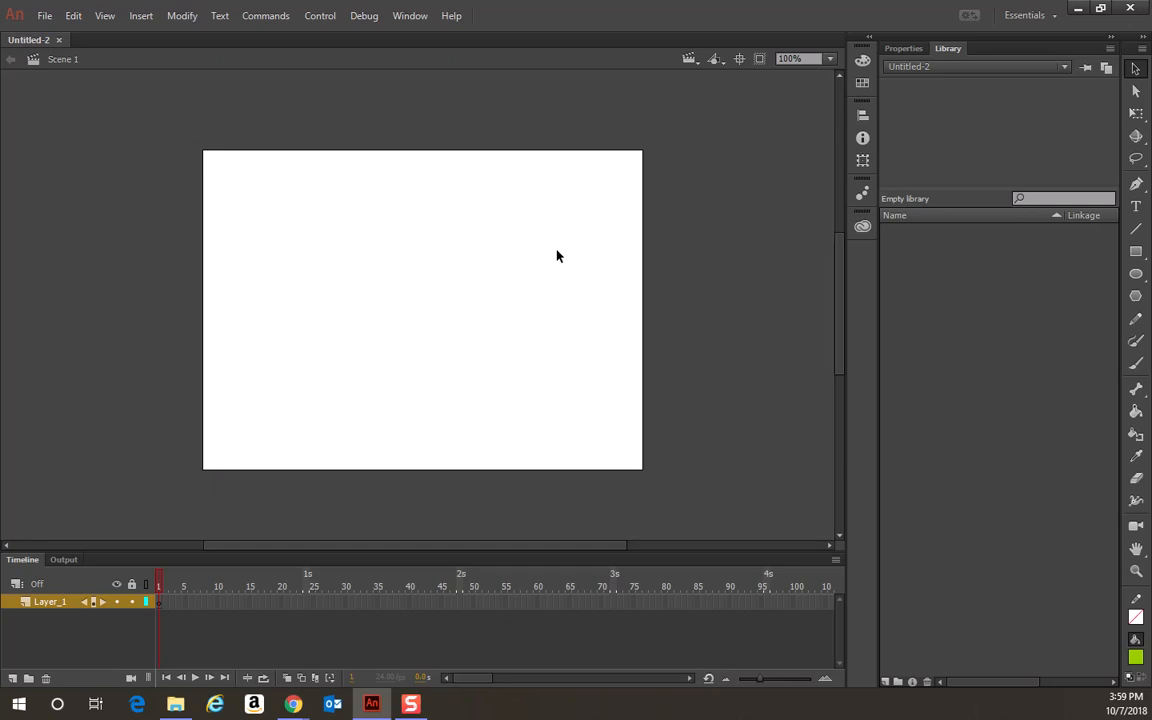
mouse_move(536, 260)
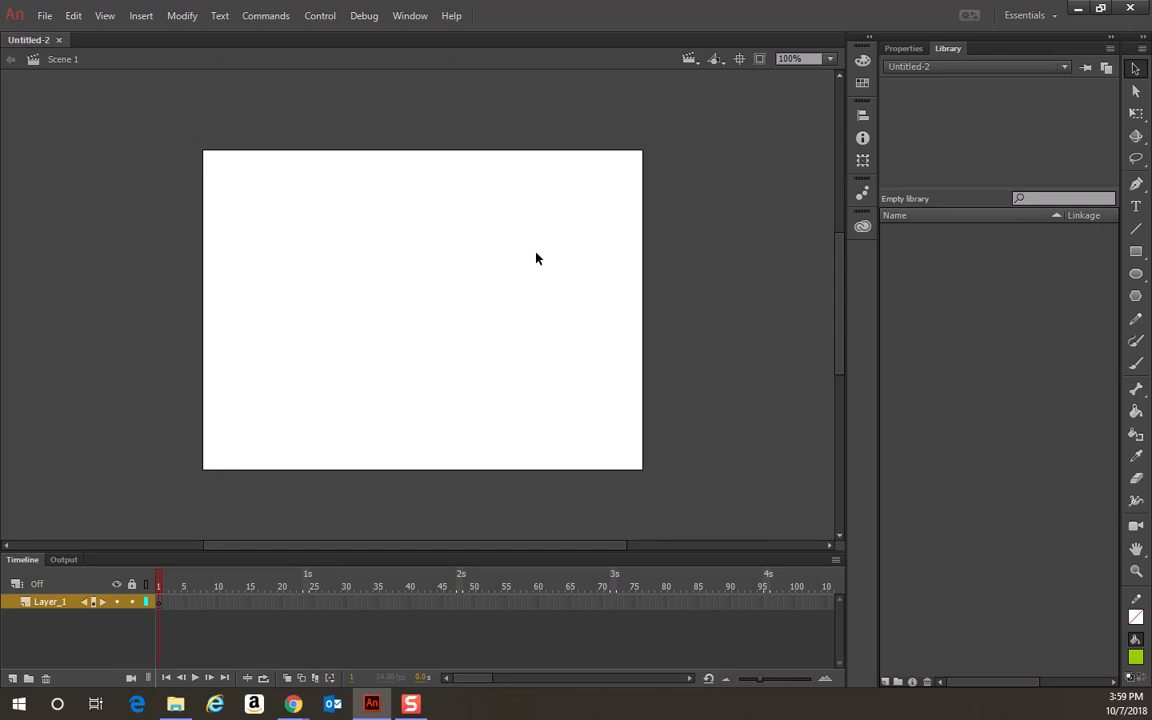
mouse_move(708, 228)
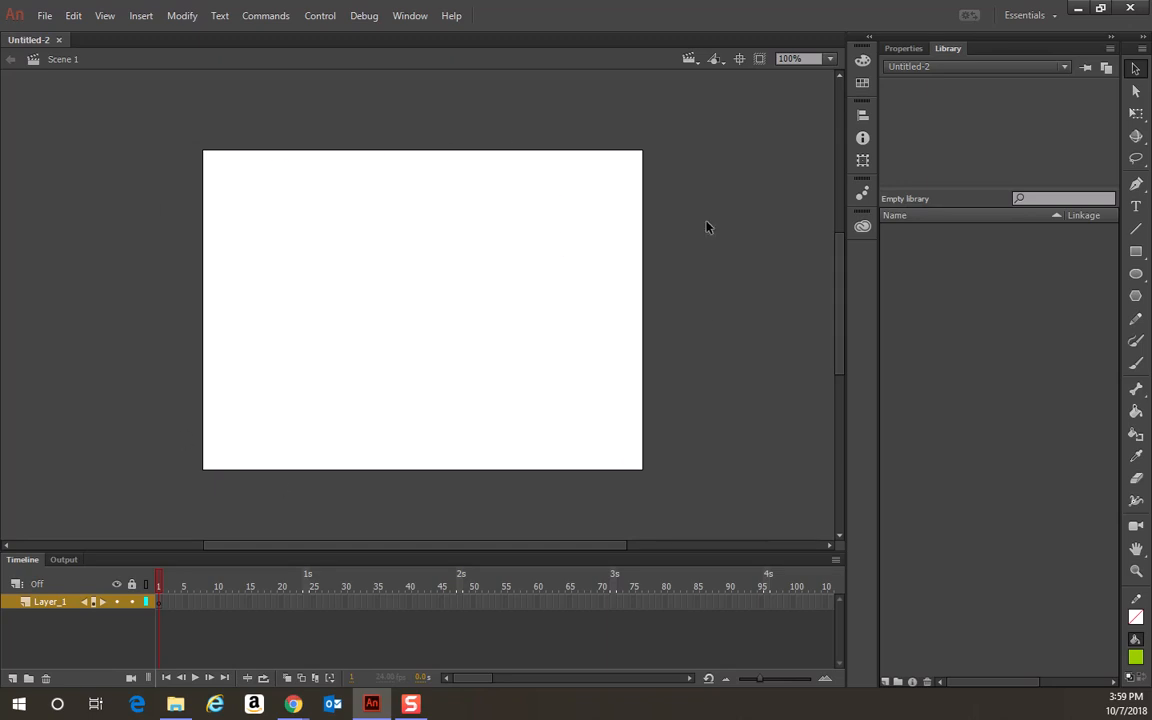
mouse_move(104, 164)
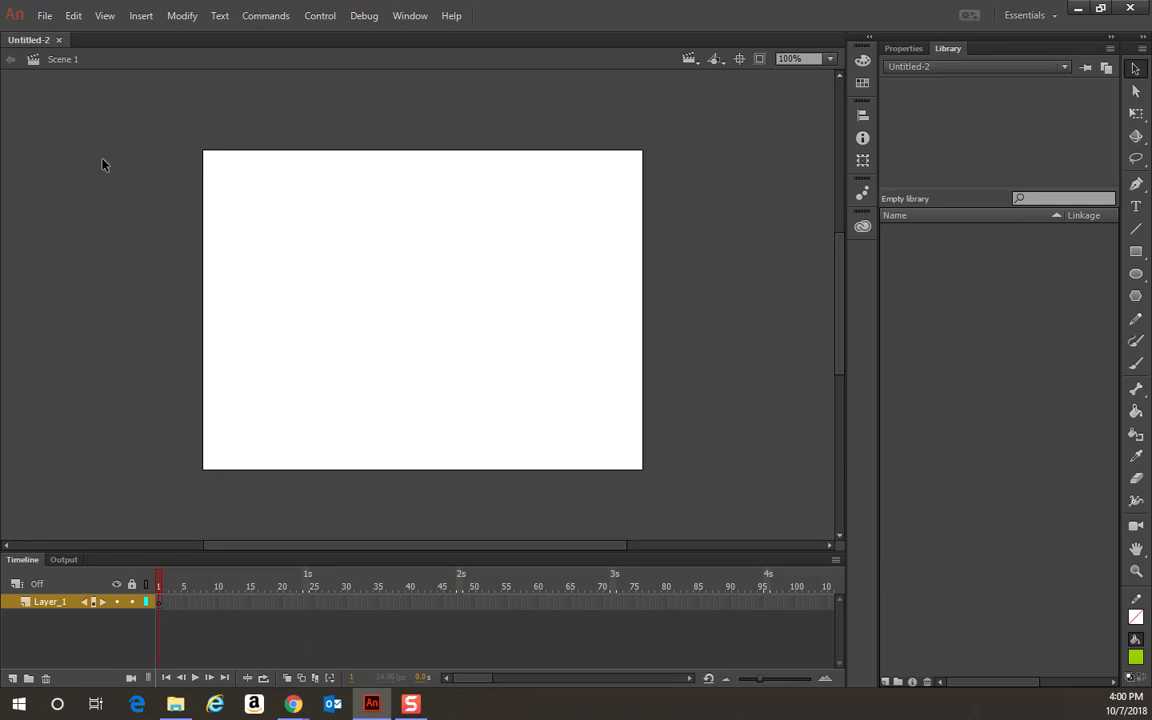
mouse_move(80, 348)
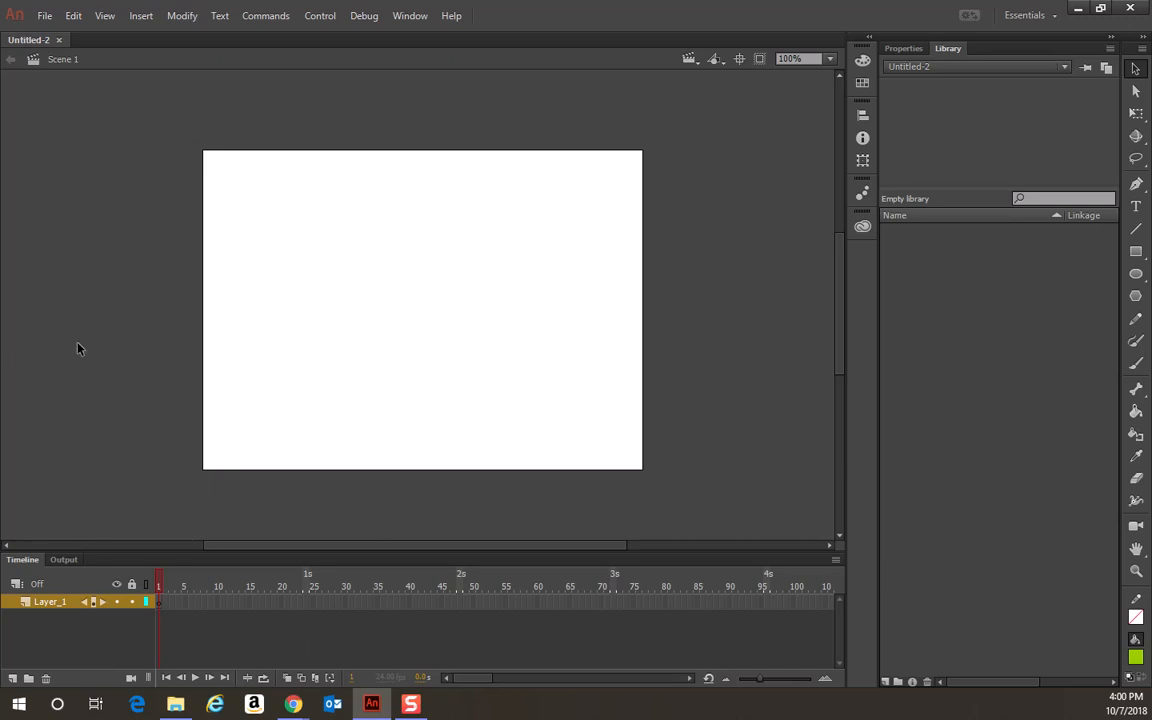
mouse_move(100, 330)
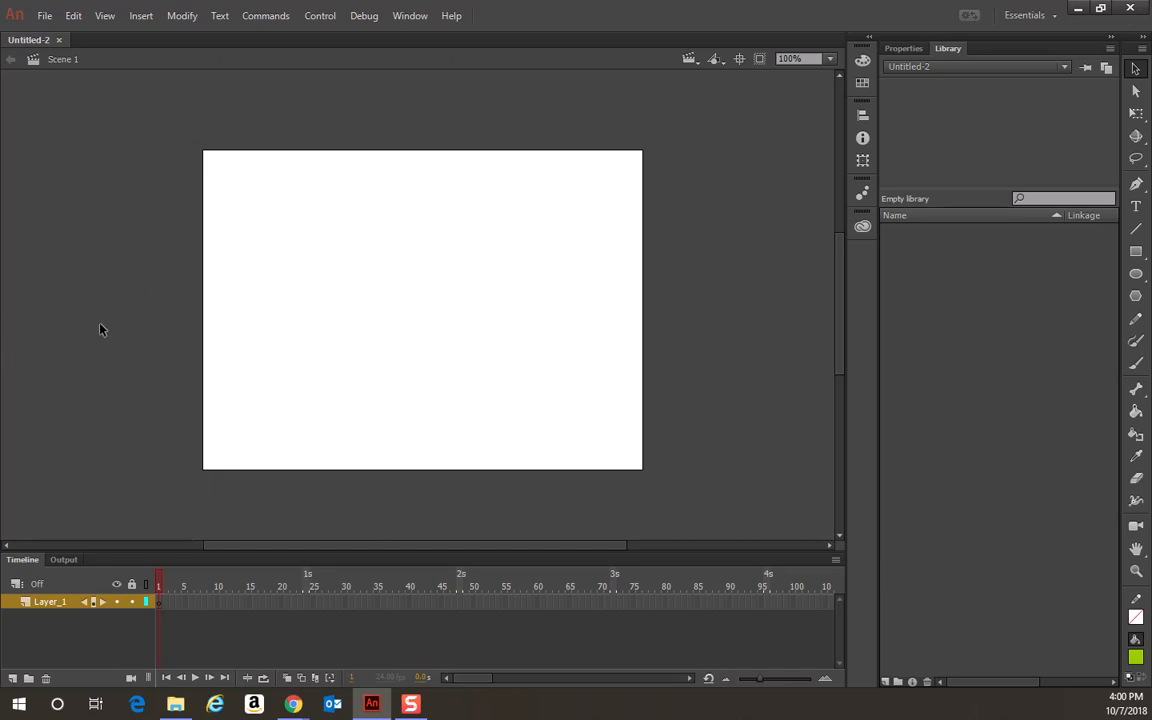